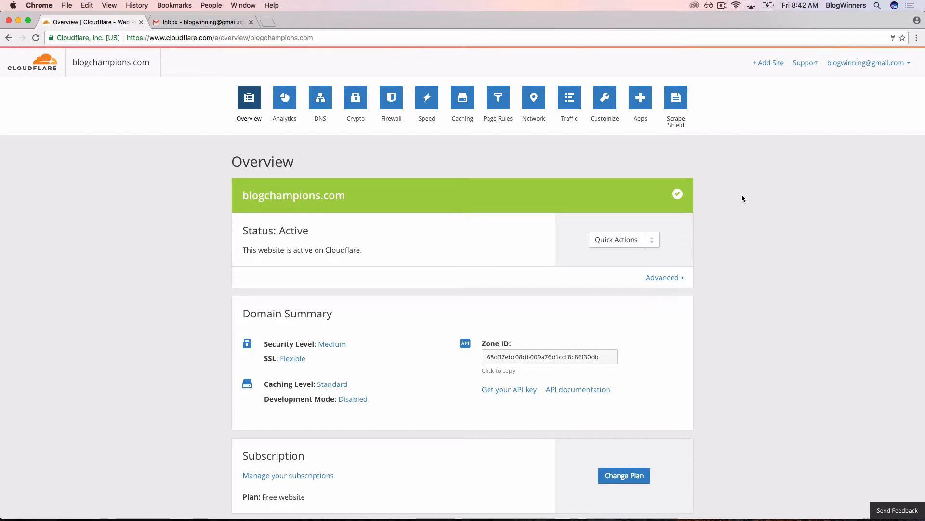
mouse_move(324, 103)
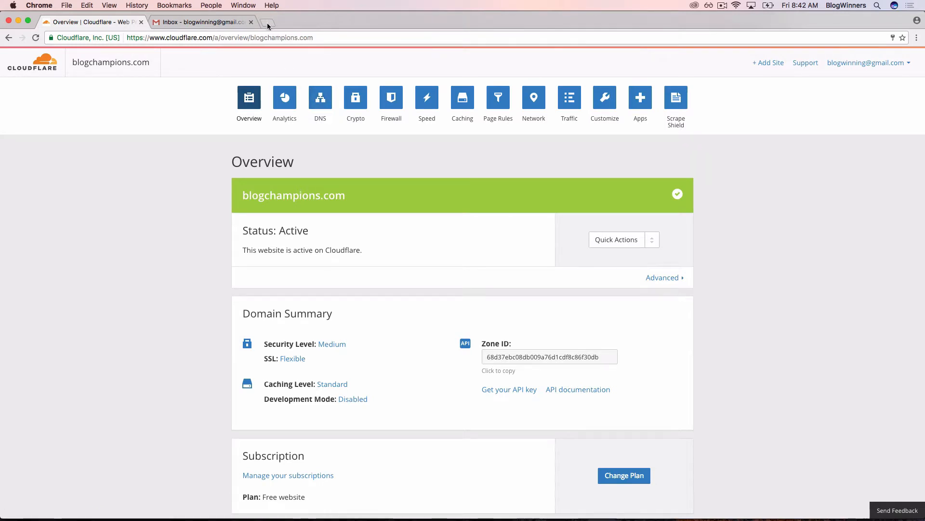
mouse_move(268, 26)
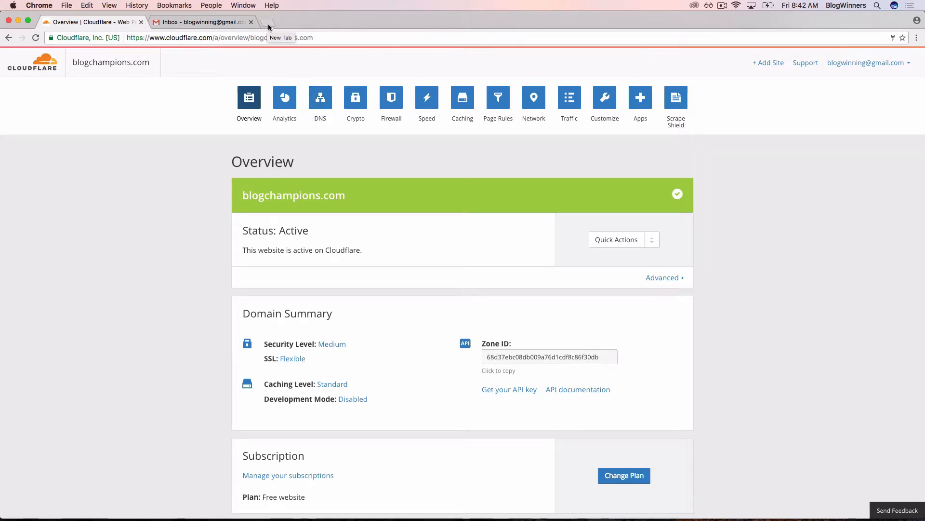
Search Google for 'godaddy' in a new Chrome tab
left_click(267, 25)
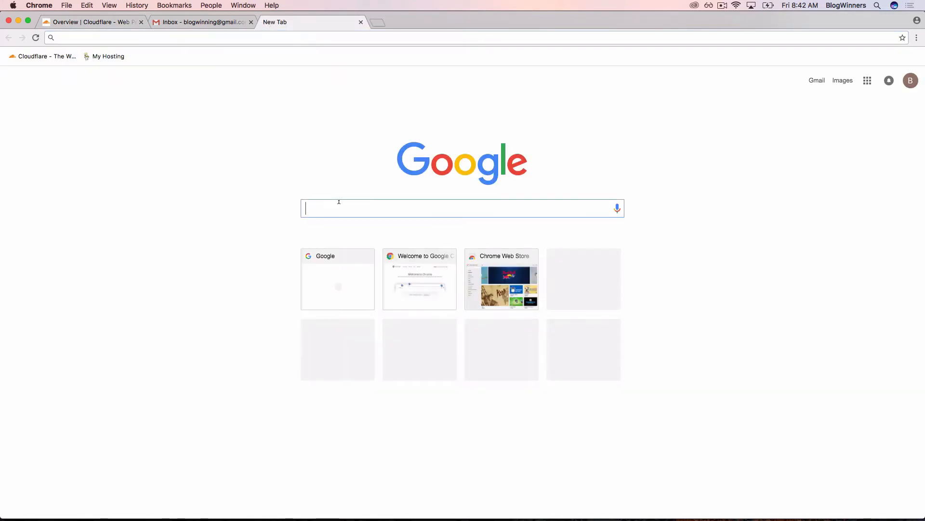
type("godaddy")
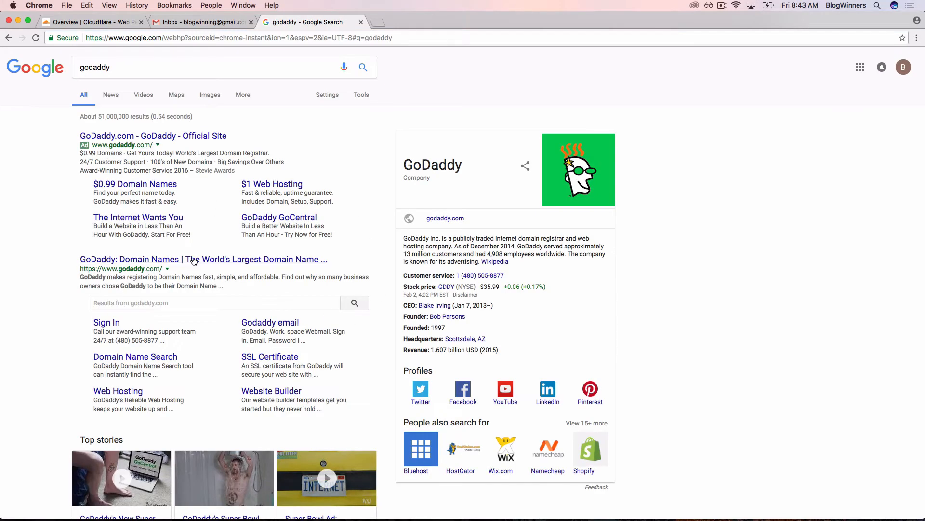
Open GoDaddy's site from the results and sign in with the account credentials
left_click(192, 259)
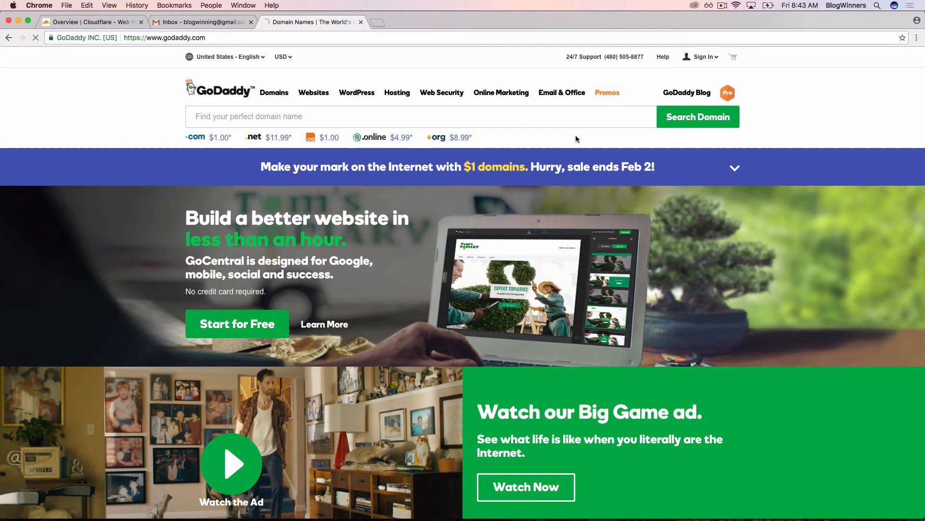
left_click(703, 57)
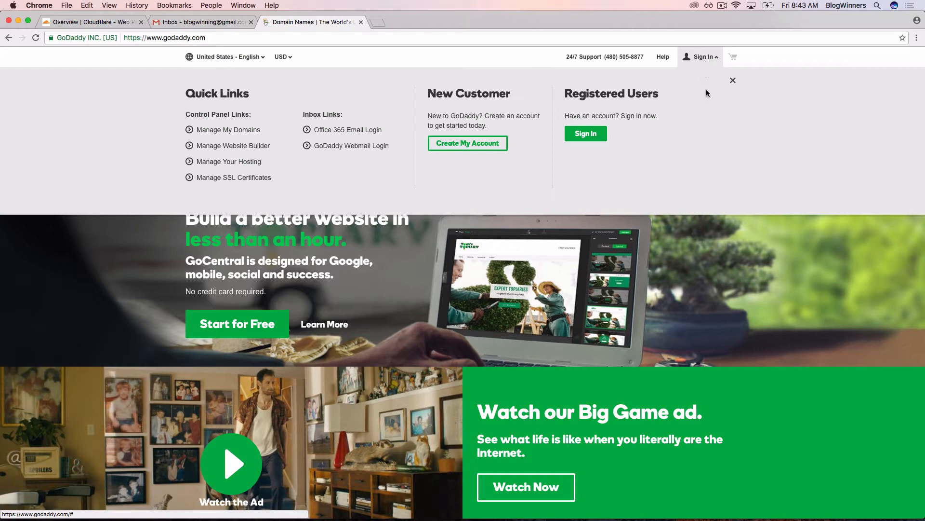
left_click(586, 133)
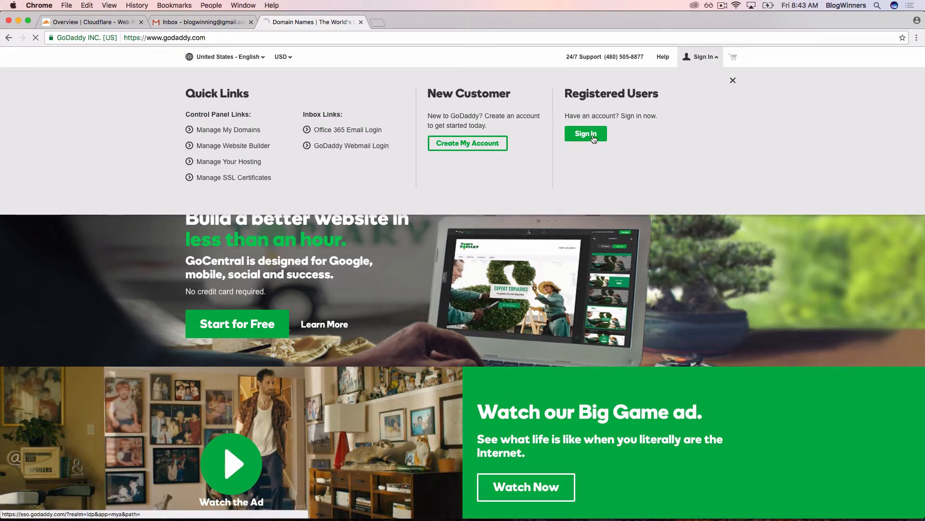
left_click(586, 134)
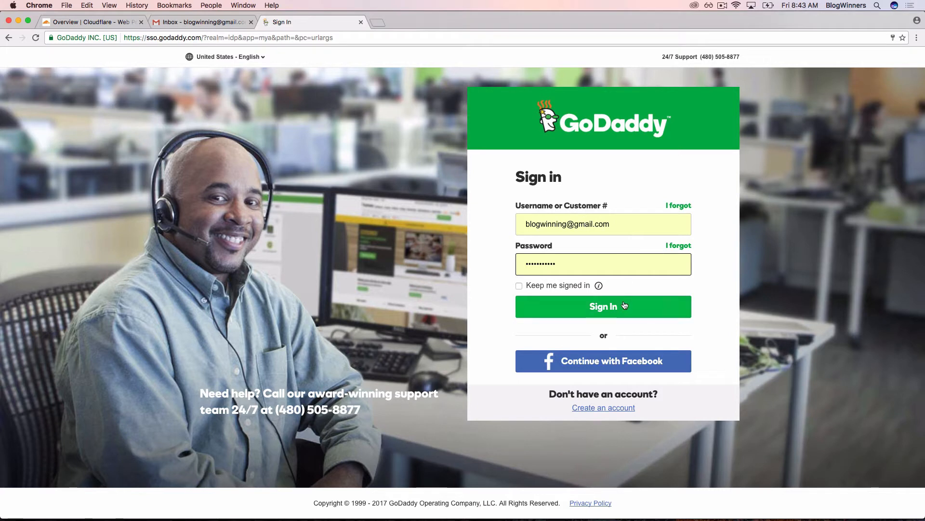
left_click(608, 306)
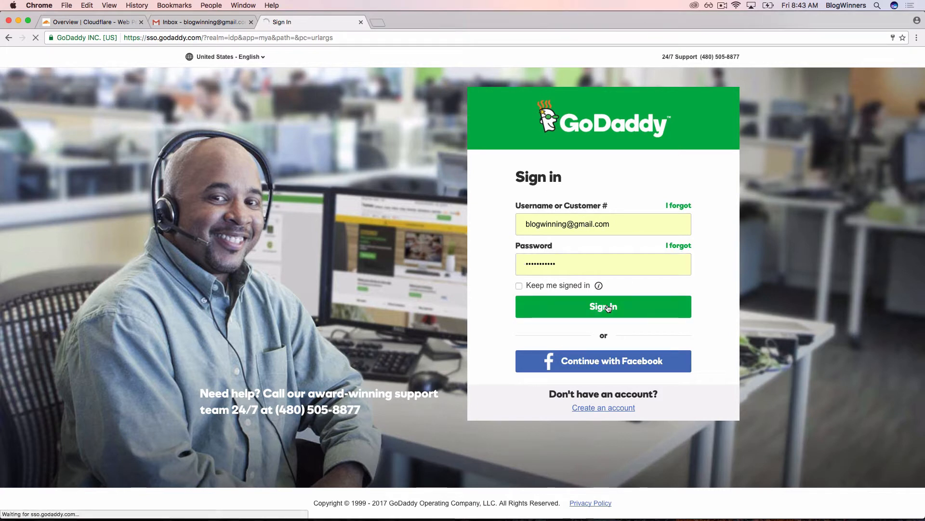
left_click(603, 307)
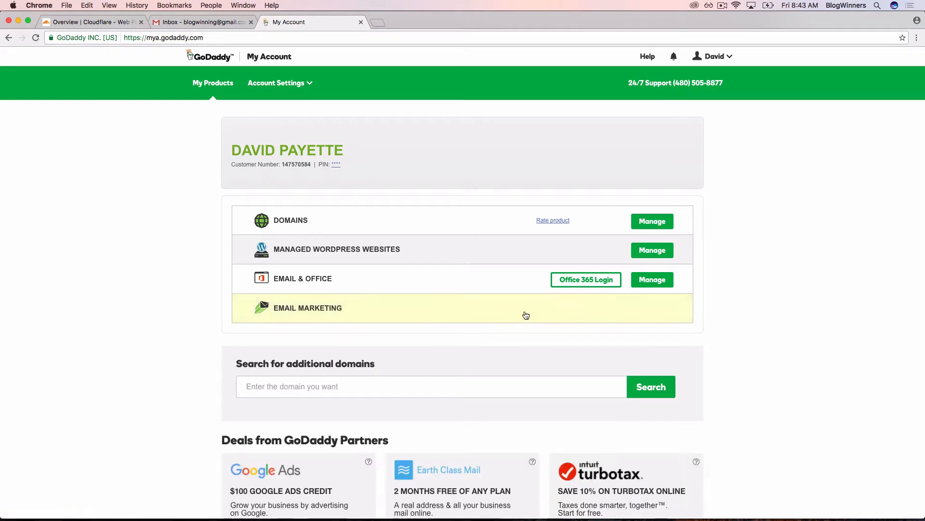
mouse_move(579, 252)
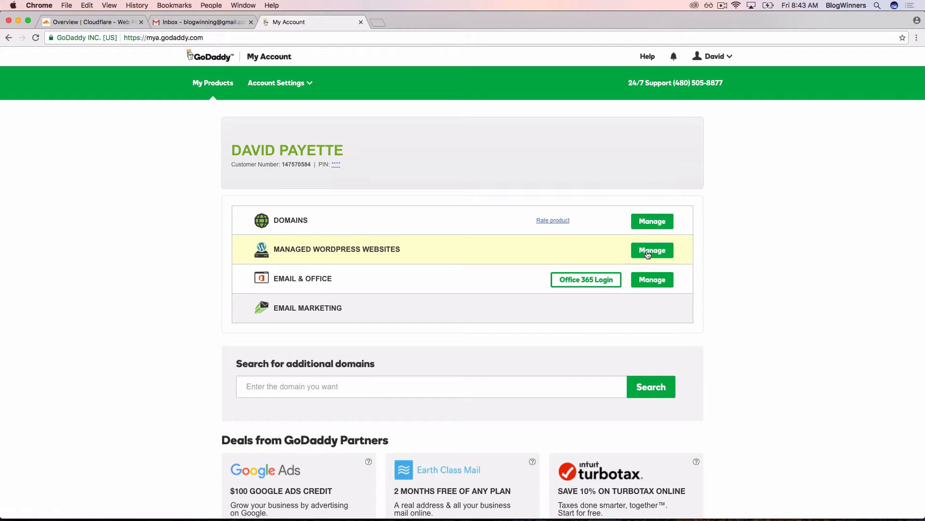
Manage the Managed WordPress Websites and open WP Admin for blogchampions.com
left_click(652, 250)
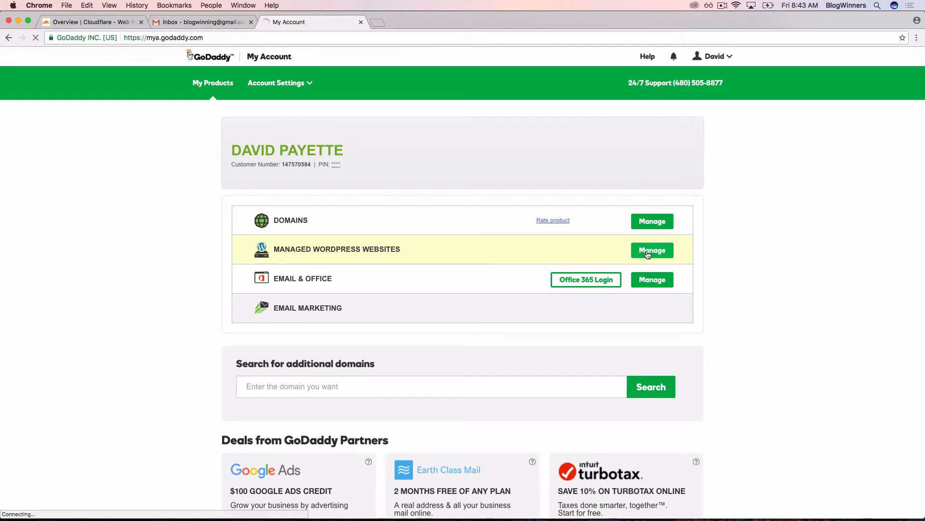
left_click(652, 250)
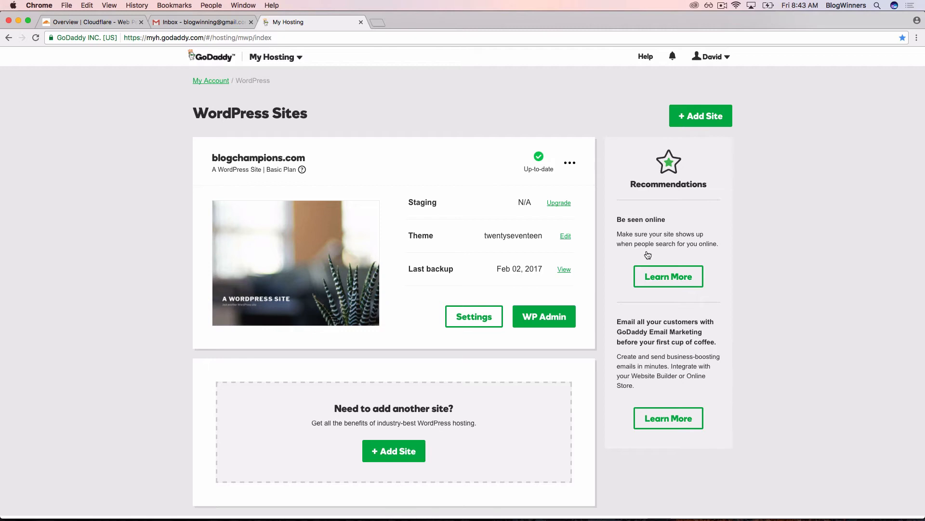
mouse_move(579, 218)
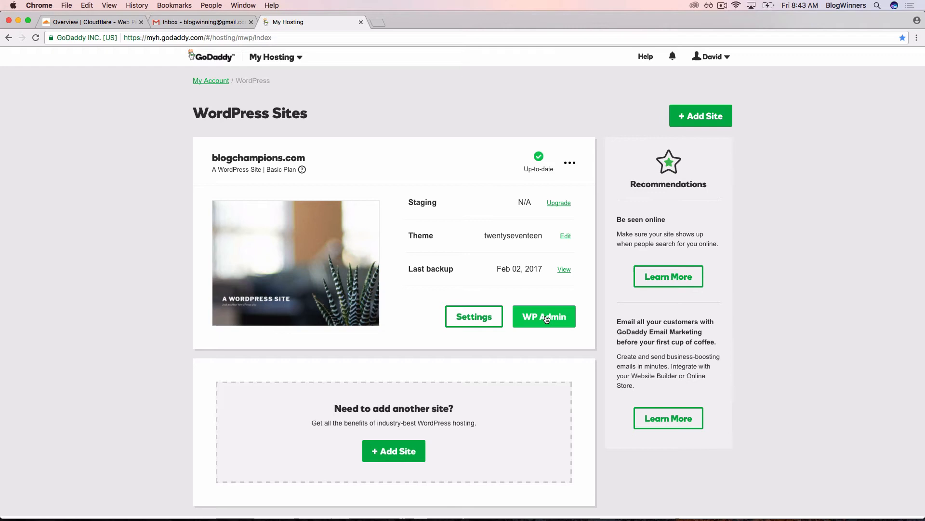
left_click(544, 316)
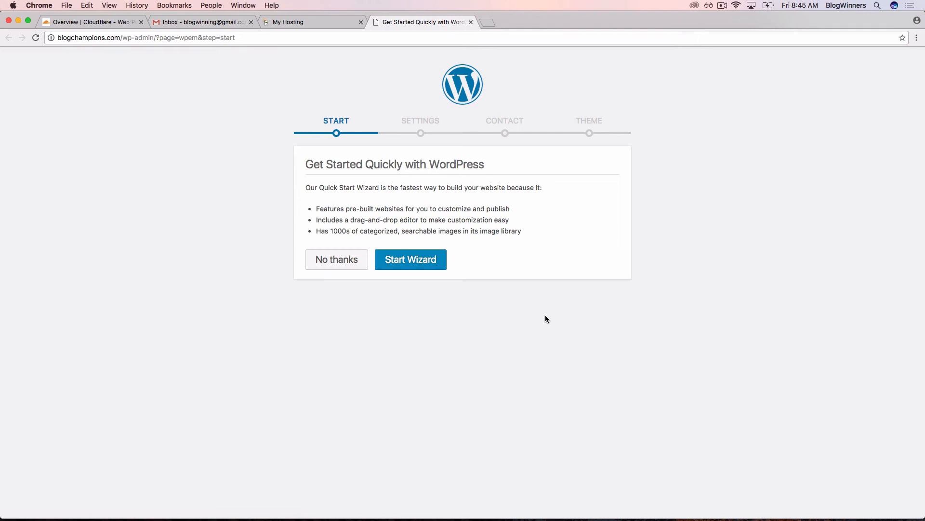
mouse_move(354, 259)
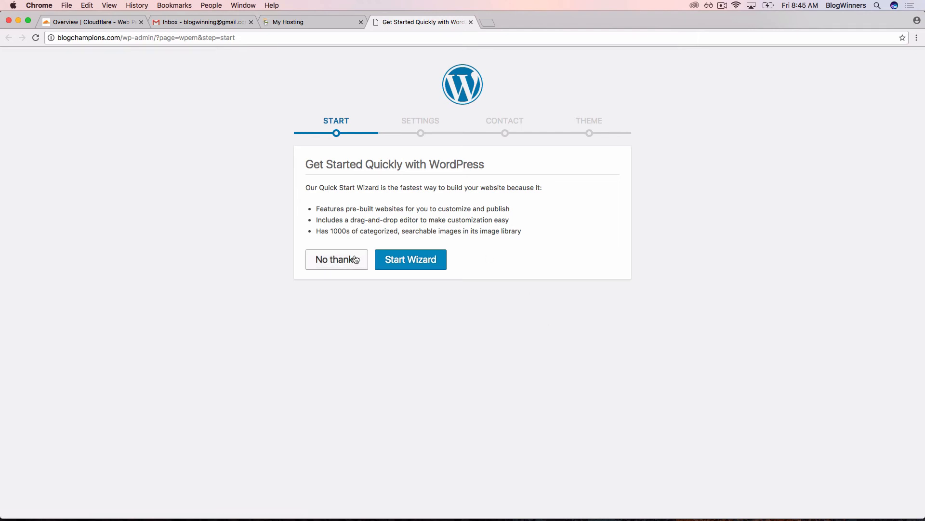
Decline the Quick Start Wizard with 'No thanks' and confirm exiting with OK
left_click(336, 260)
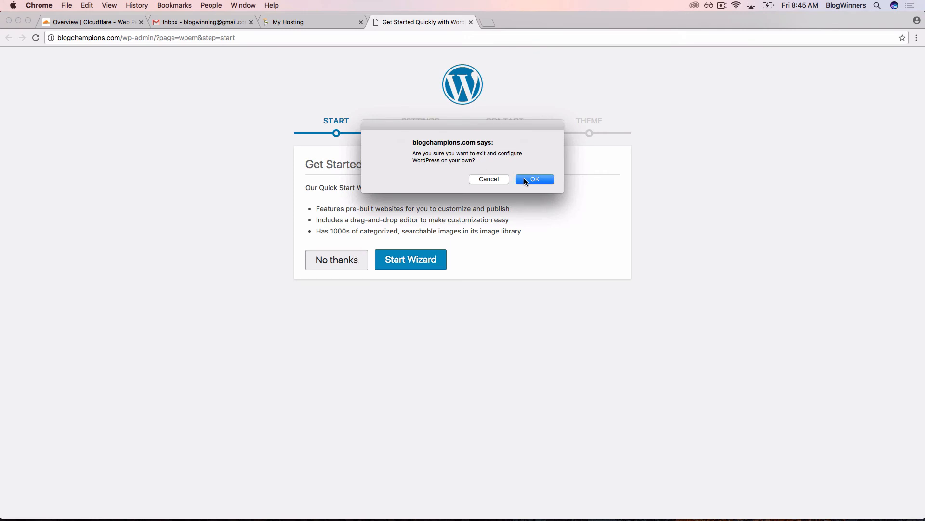
left_click(535, 179)
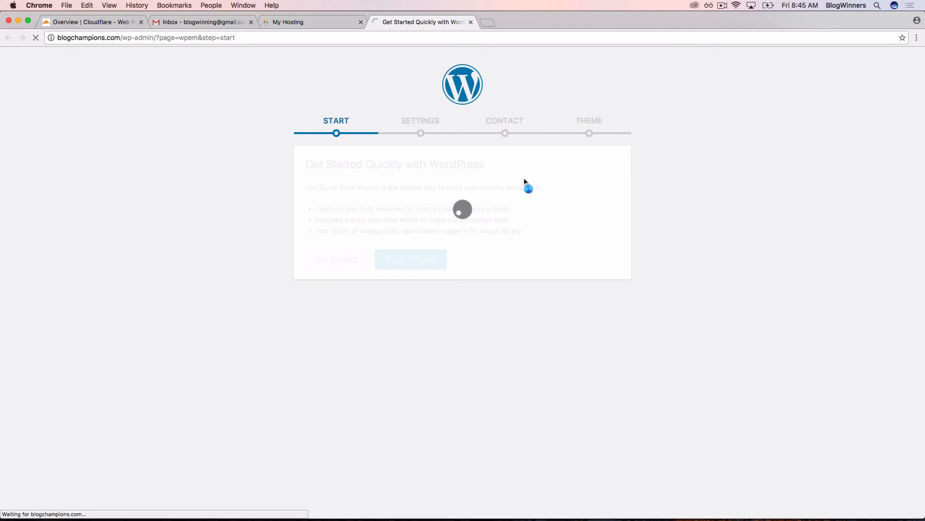
left_click(337, 259)
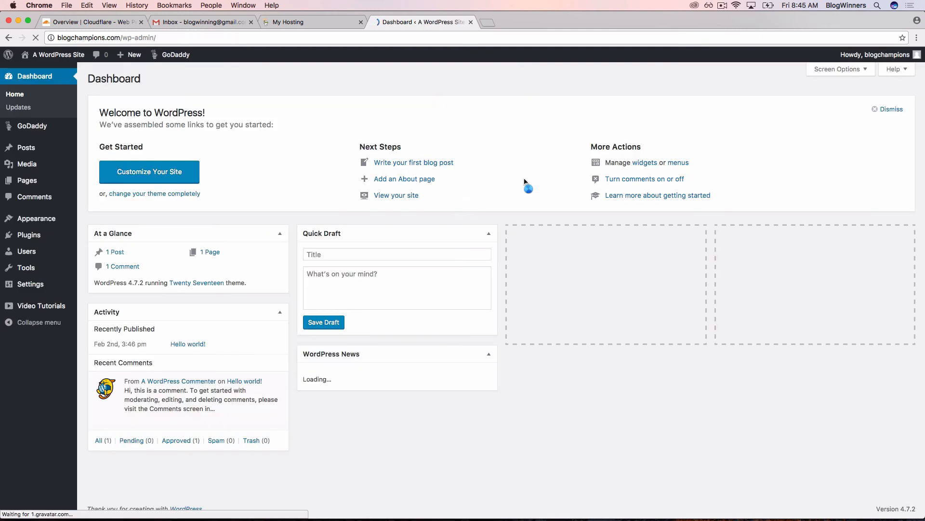